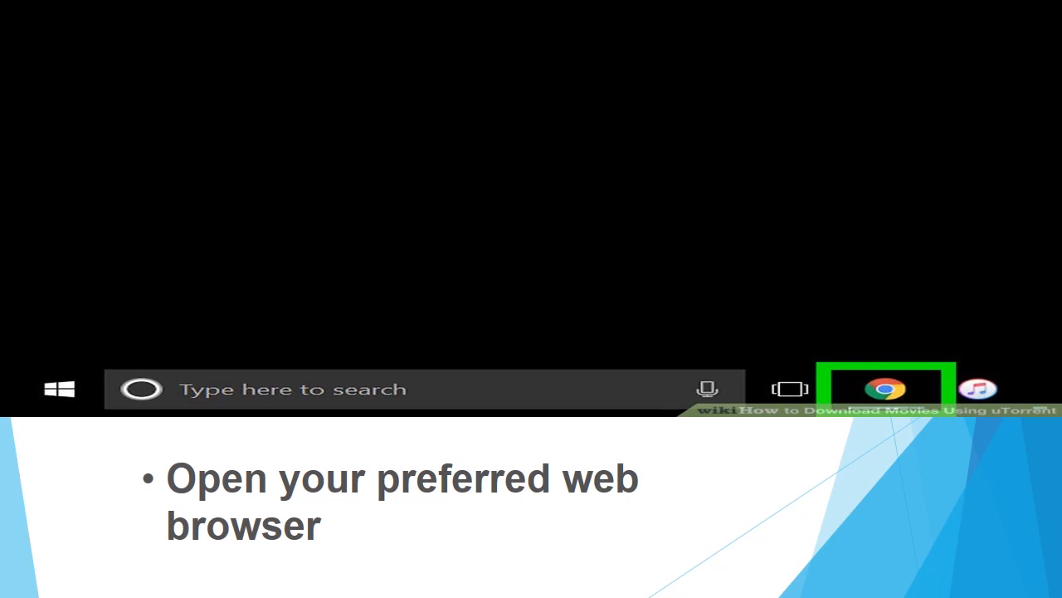
- Advance the slideshow to the 'Search for a torrent website' slide showing the YTS site
left_click(883, 389)
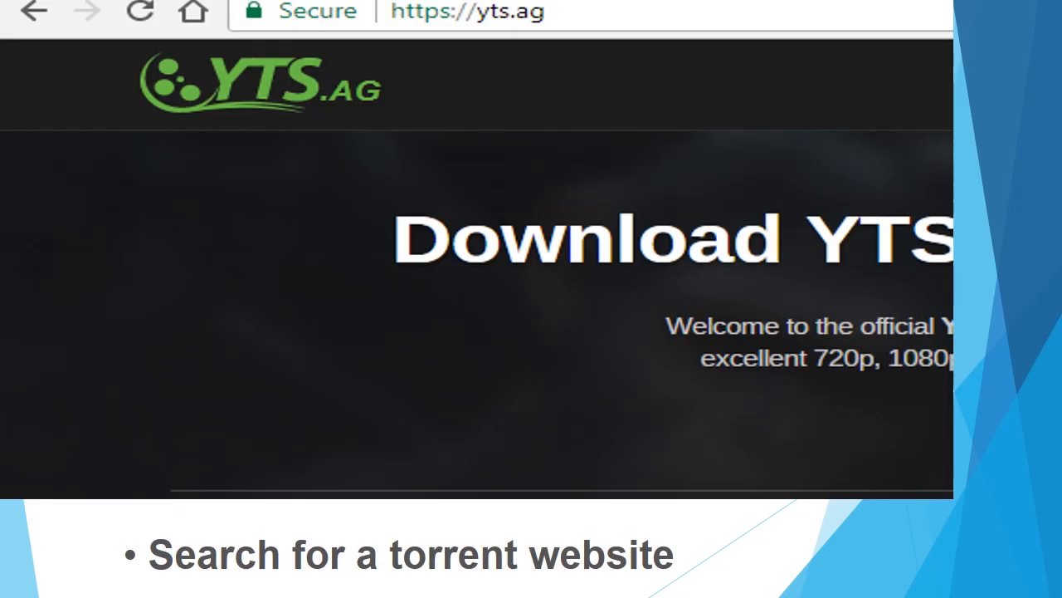